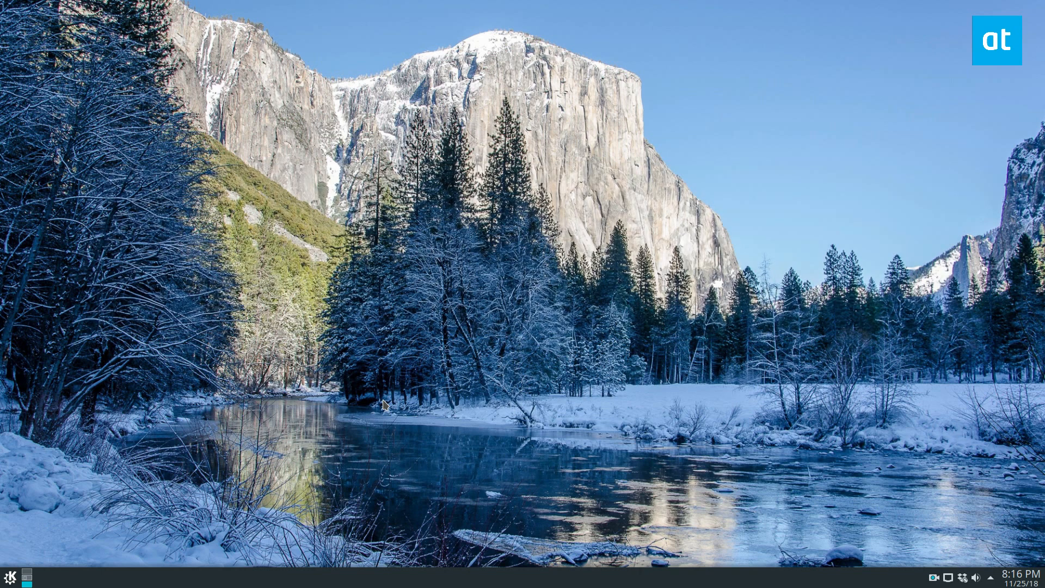
Step: Bring up the KDE application launcher from the bottom-left panel
click(10, 576)
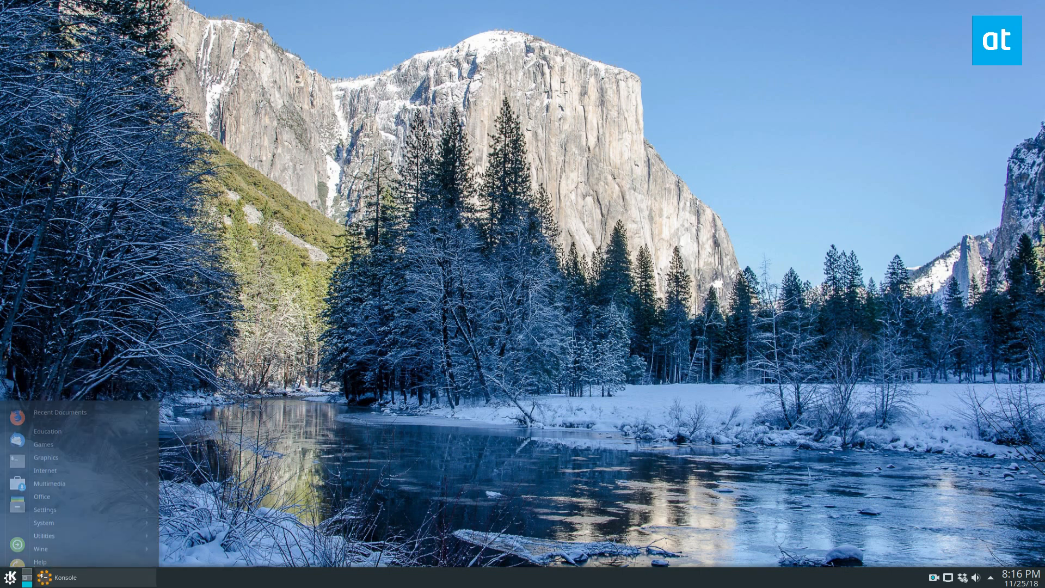
Step: Run 'sudo apt install vlc -y' in Konsole with the password so VLC installs and starts
click(64, 576)
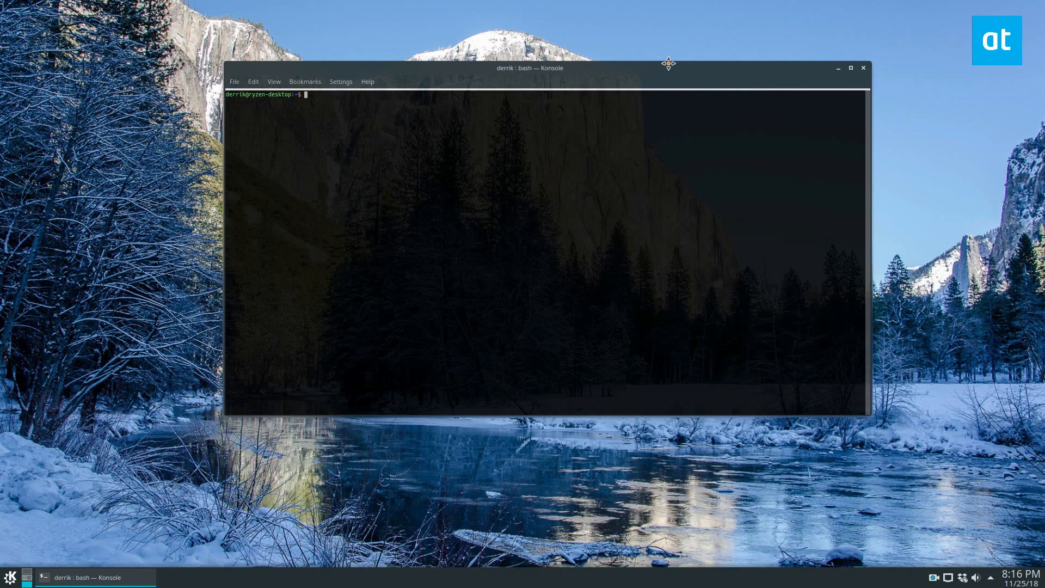
text(sudo apt install vlc -y)
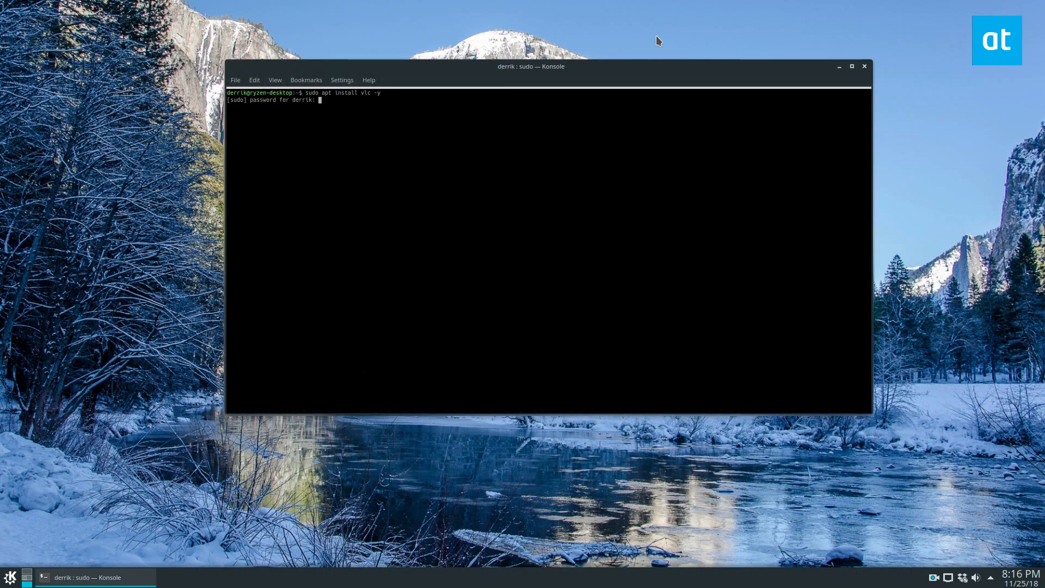
key(Return)
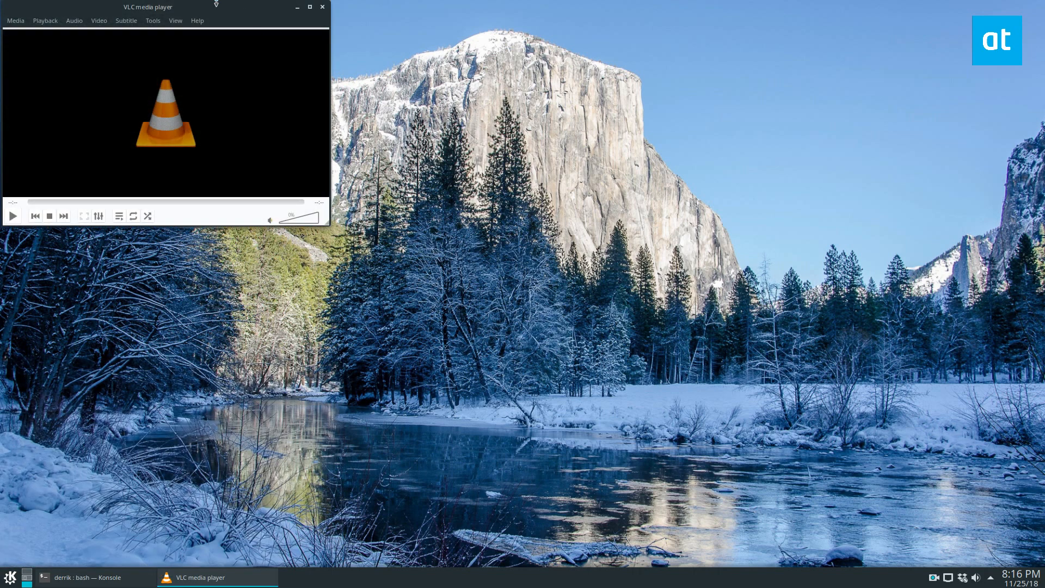
Step: Play the Big Buck Bunny RTSP URL via Media > Open Network Stream
drag(147, 7, 326, 157)
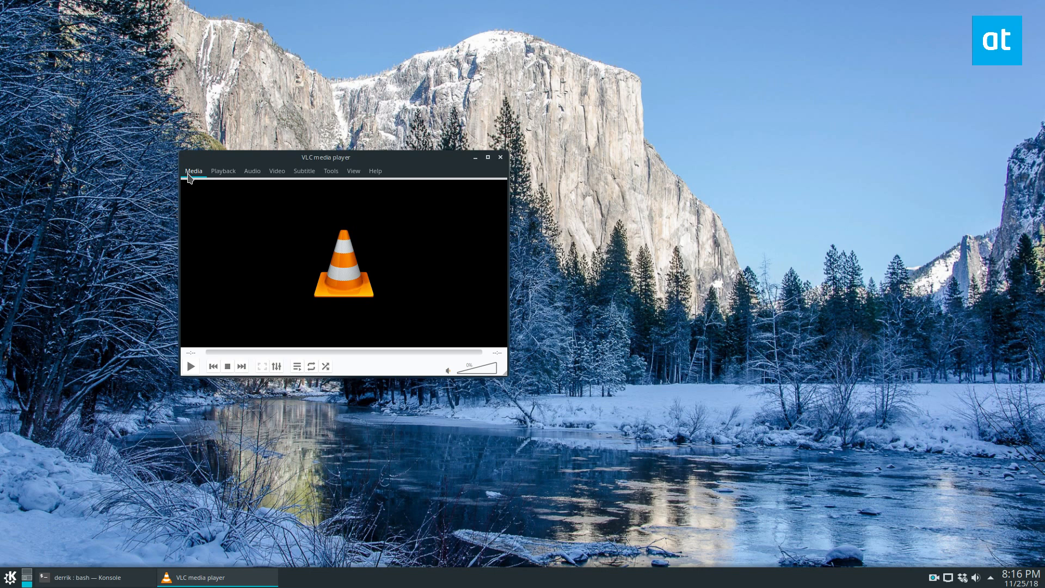
click(194, 171)
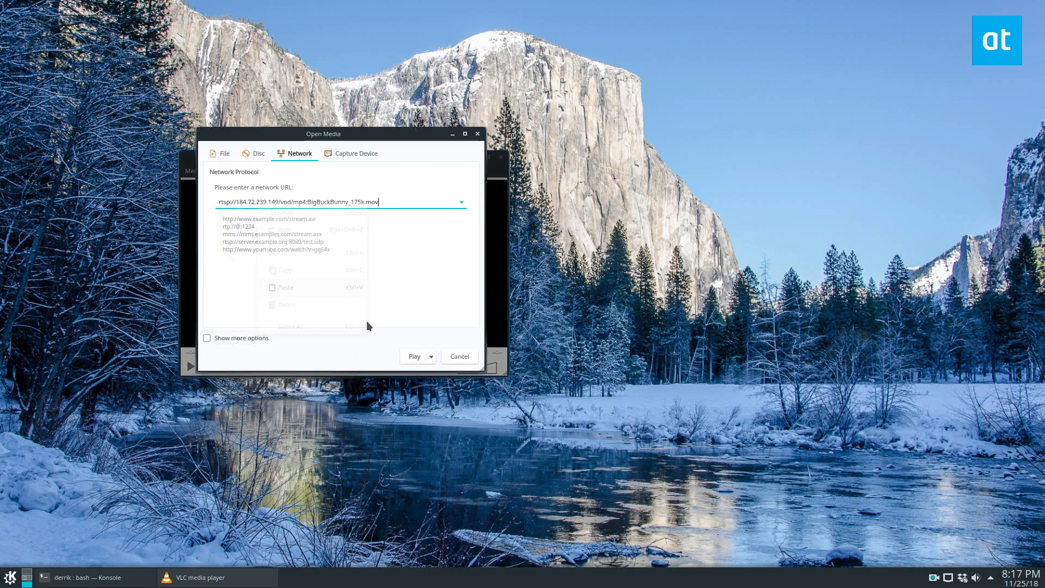
click(414, 356)
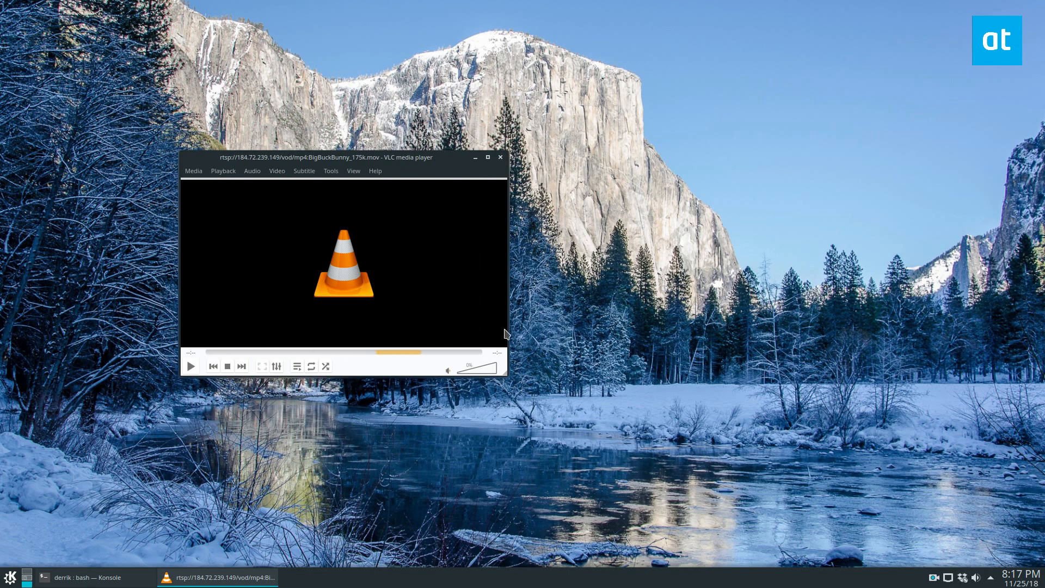
click(191, 365)
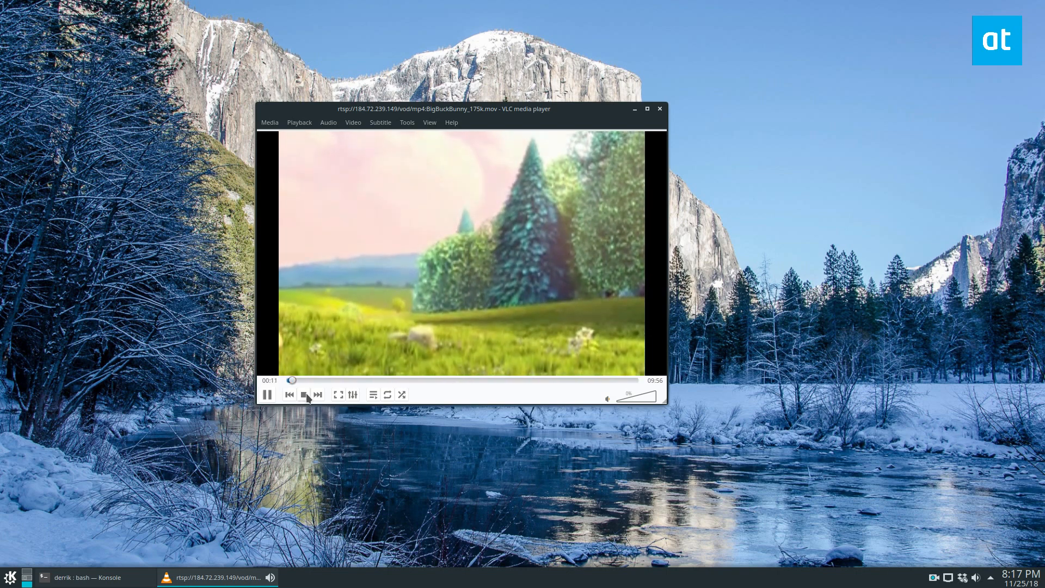
Step: Stop playback and choose Convert for the RTSP network stream instead of Play
click(304, 393)
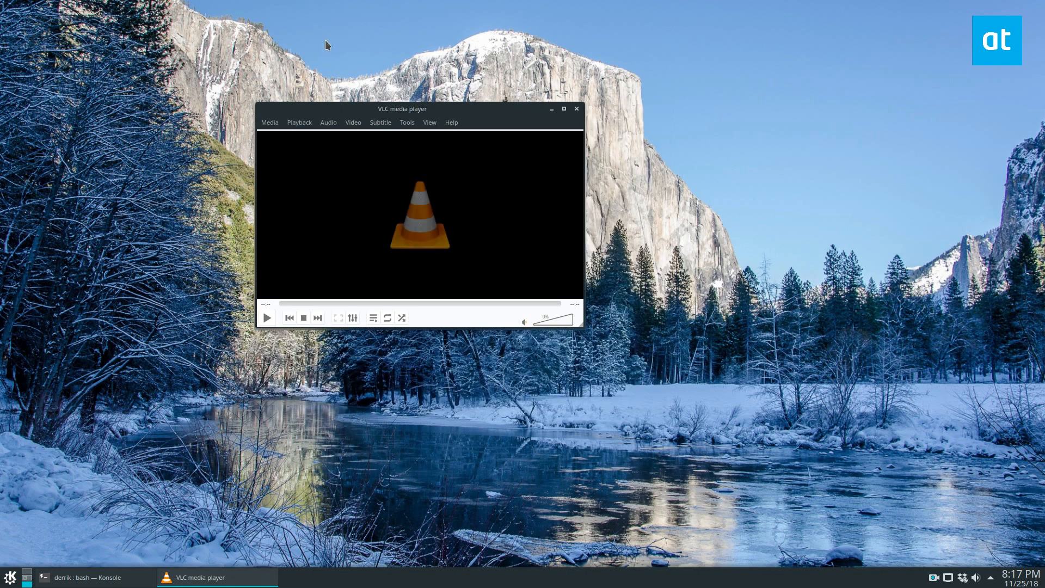
click(270, 122)
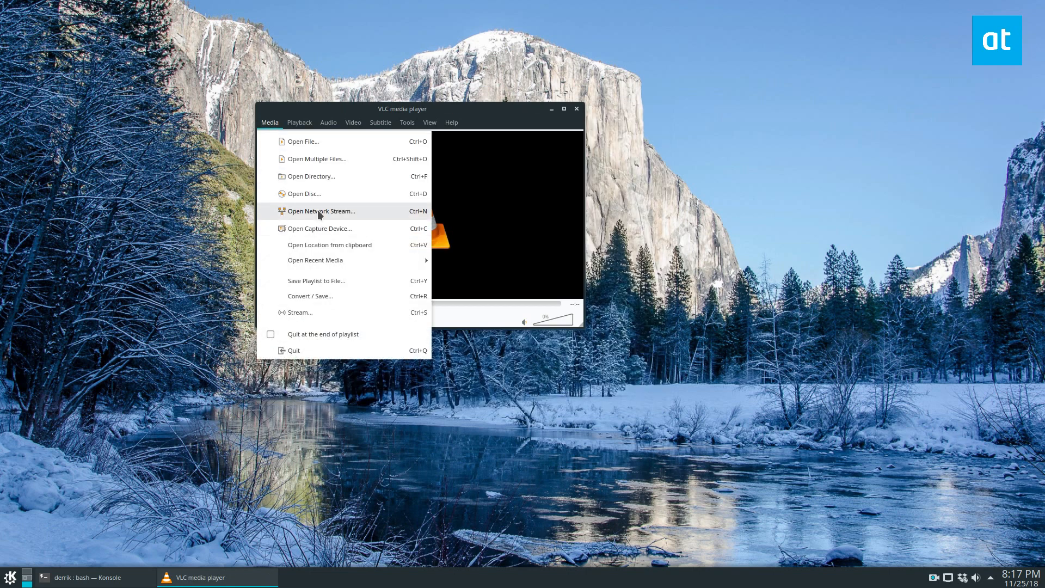
click(320, 210)
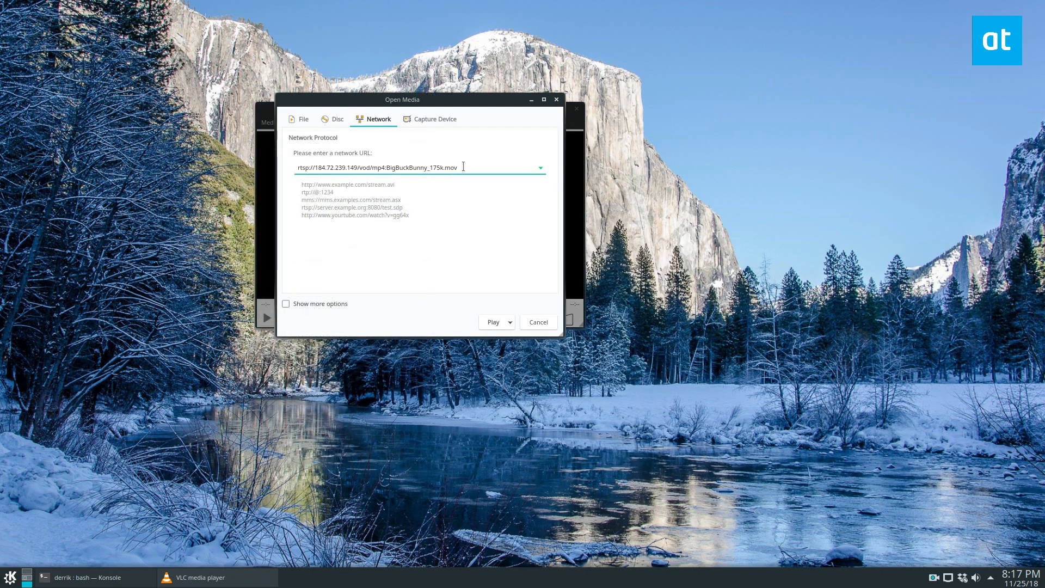
mouse_move(538, 322)
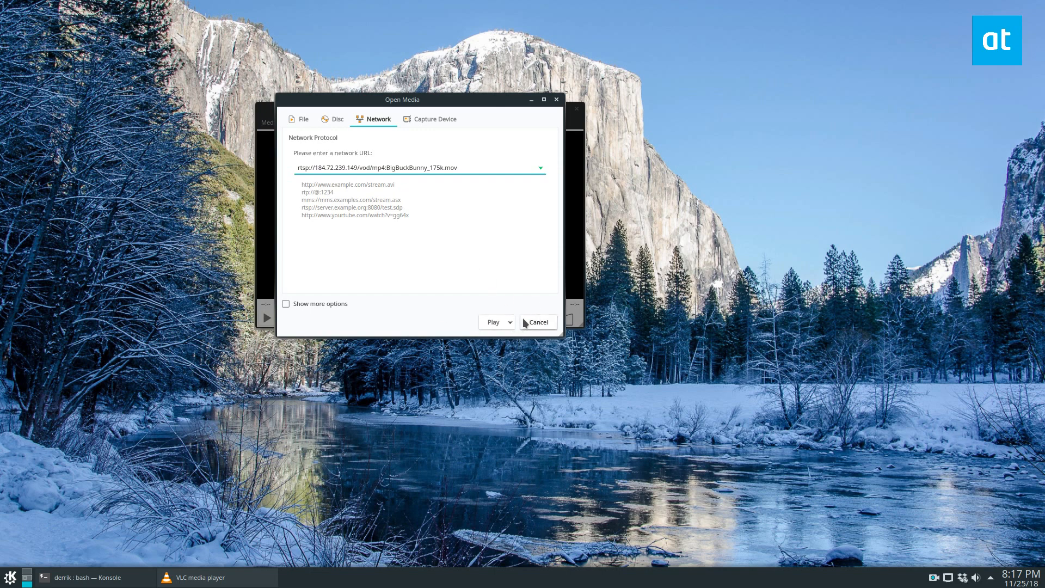
click(509, 323)
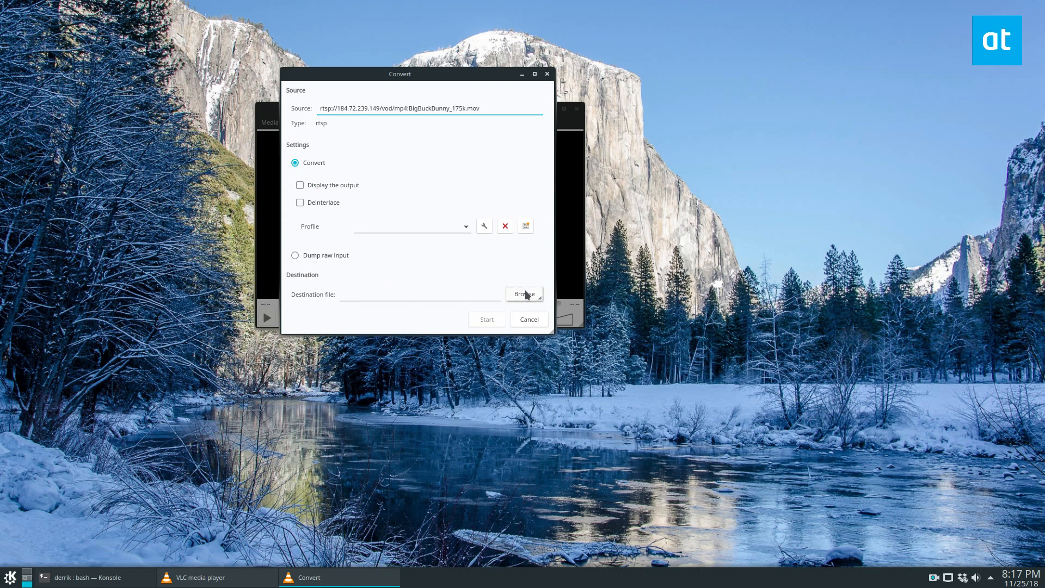
Step: Set the conversion destination to test.mp4 on the Desktop
click(524, 294)
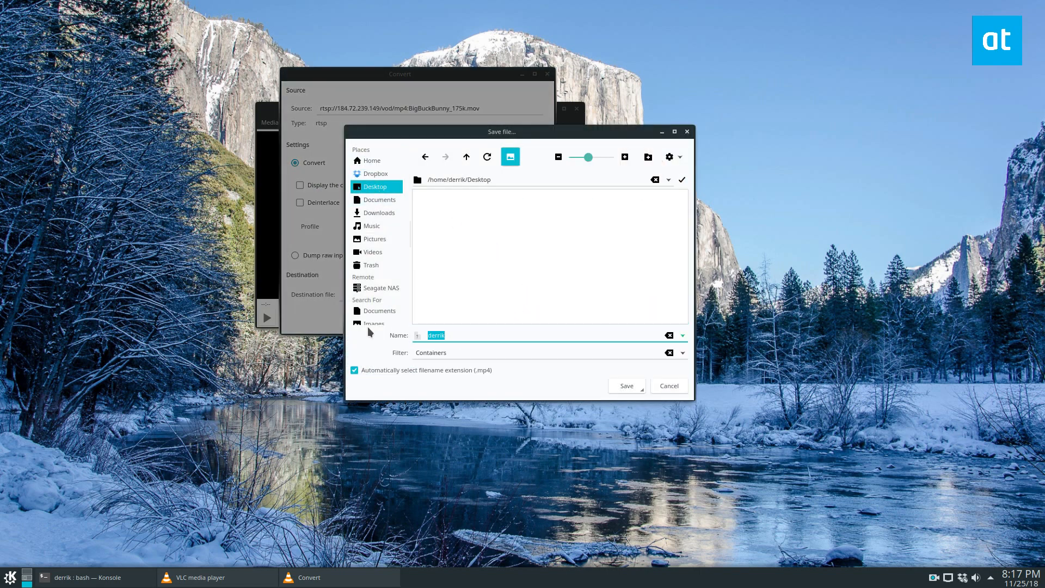
text(test.mp)
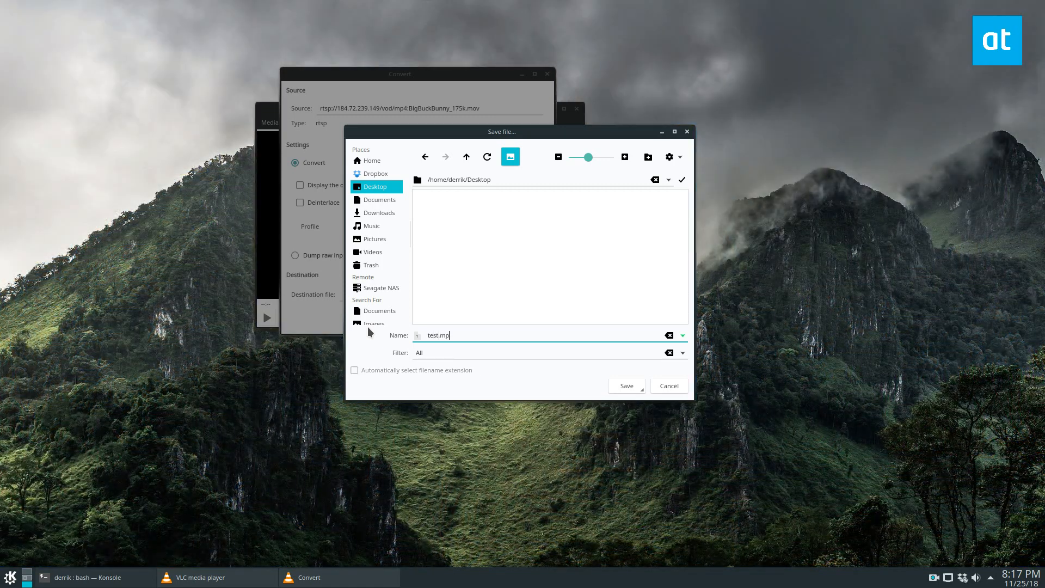
click(625, 385)
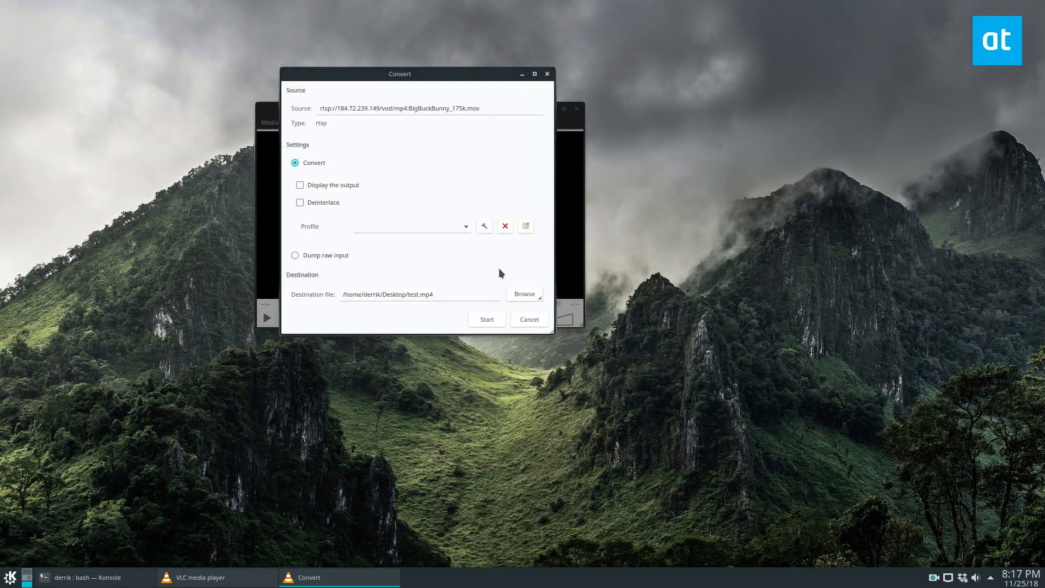
Step: Start the conversion so test.mp4 appears on the desktop, moving the player aside
click(486, 319)
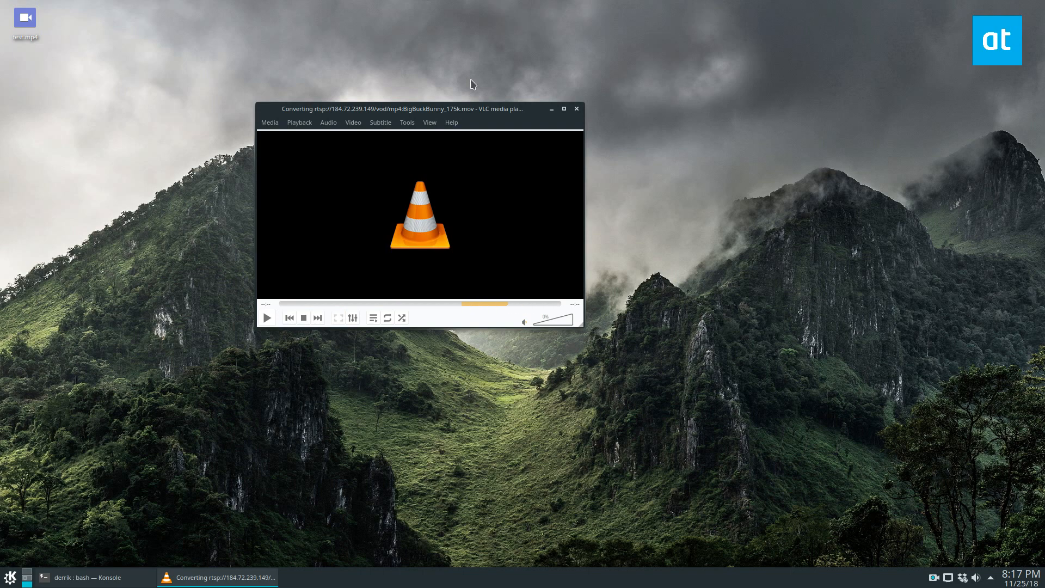
click(266, 317)
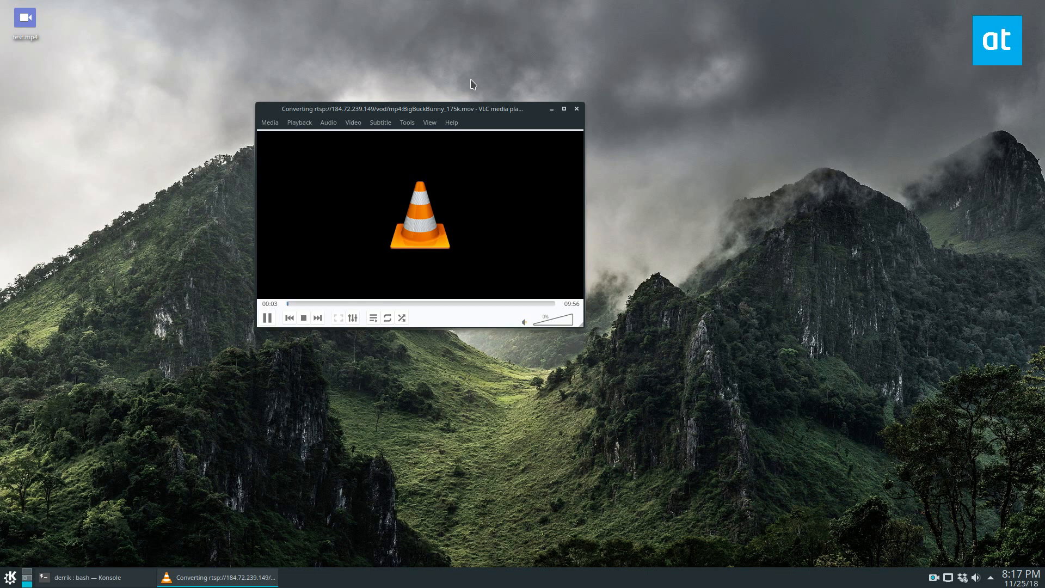
drag(418, 109, 487, 91)
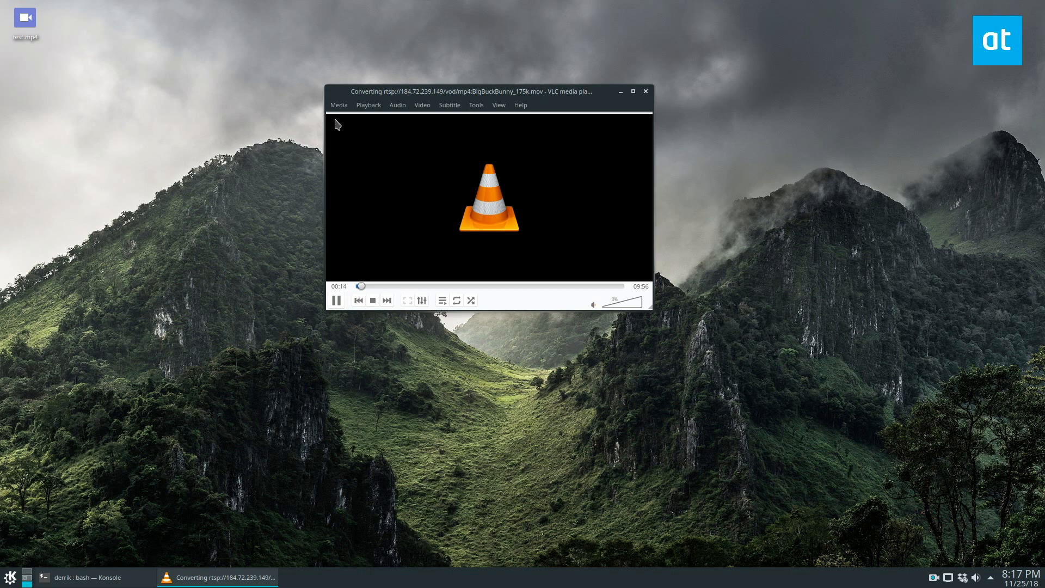
click(338, 104)
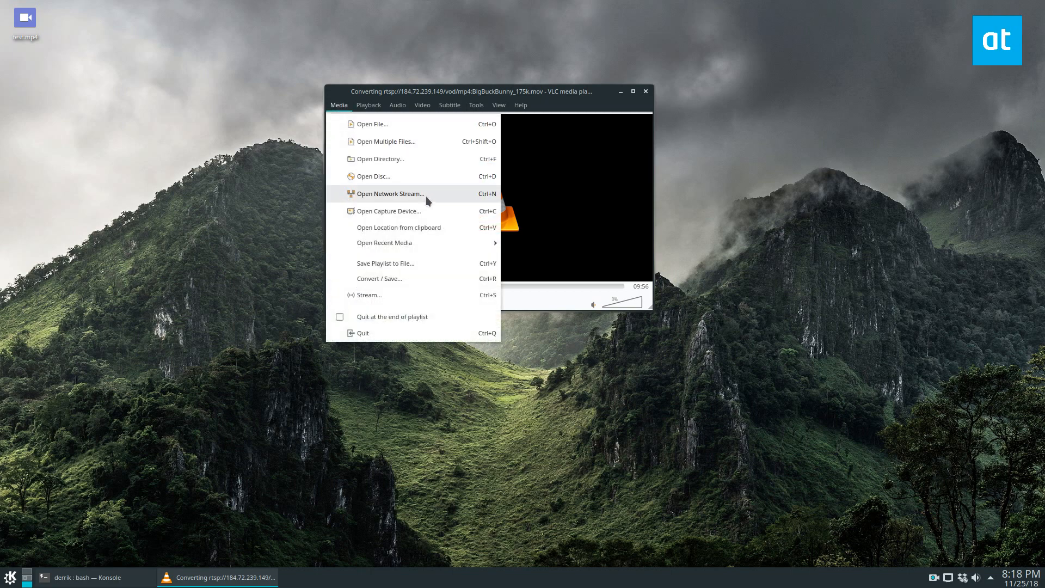
click(390, 194)
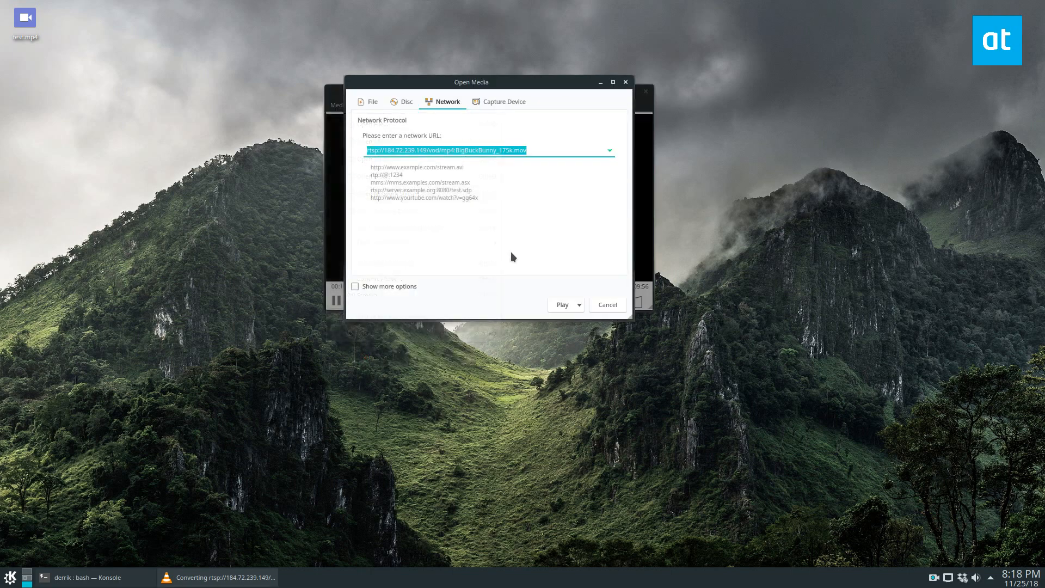
click(578, 304)
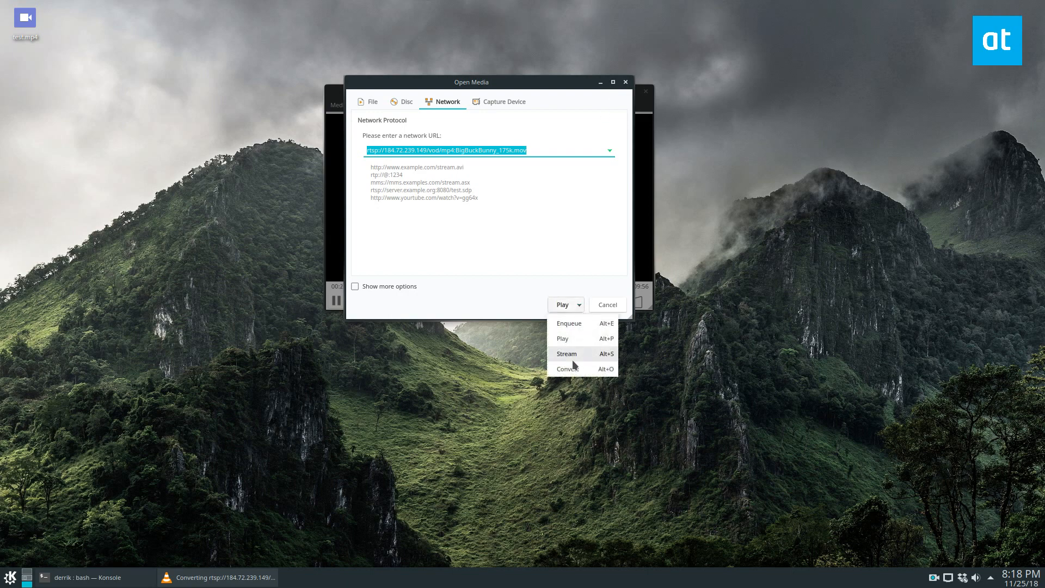
click(566, 352)
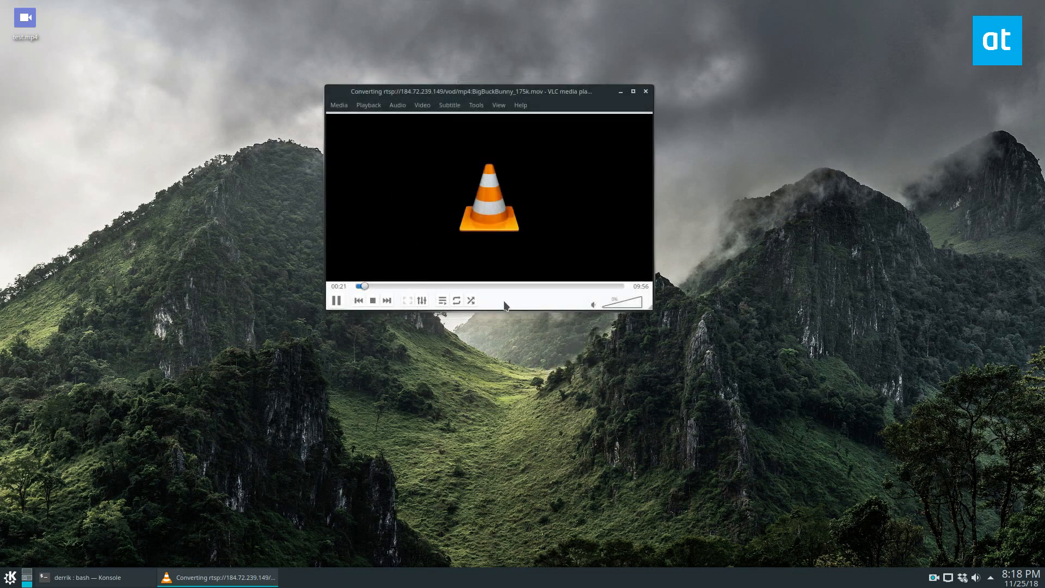